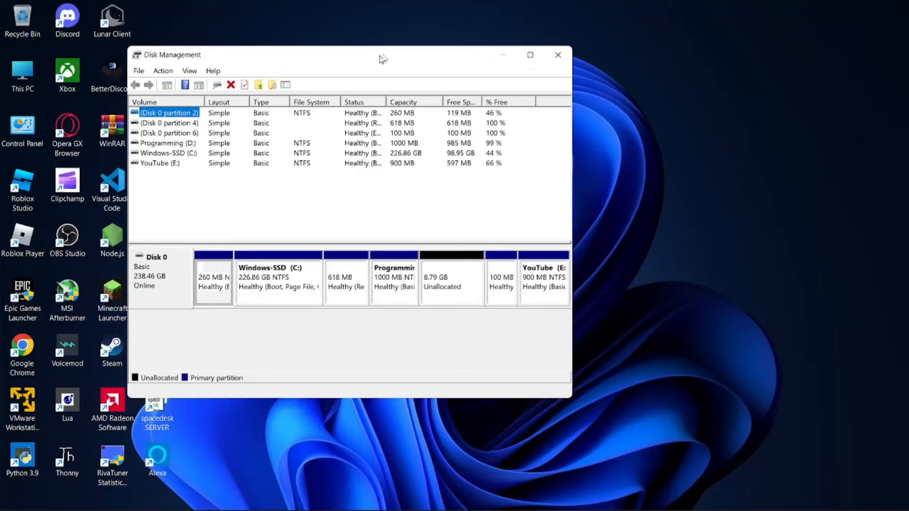
Step: Maximize Disk Management and launch New Simple Volume on the 8.79 GB unallocated space
click(528, 55)
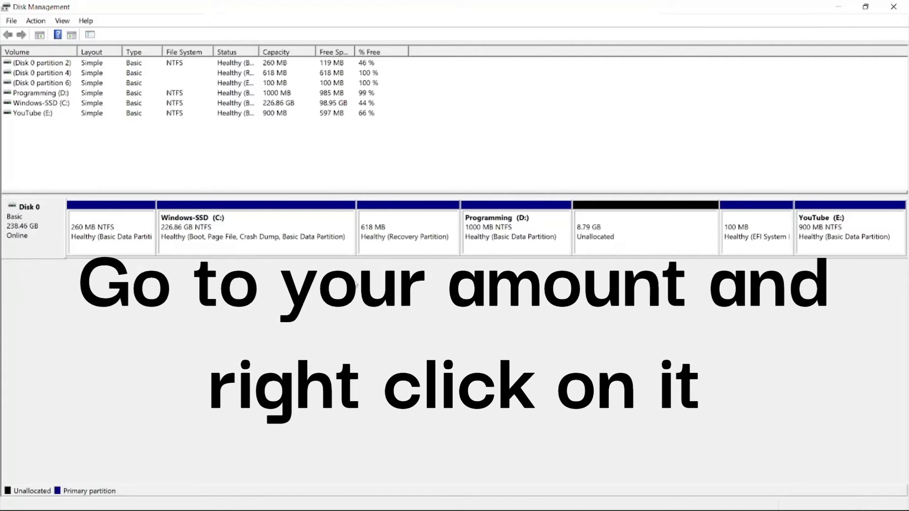
mouse_move(635, 238)
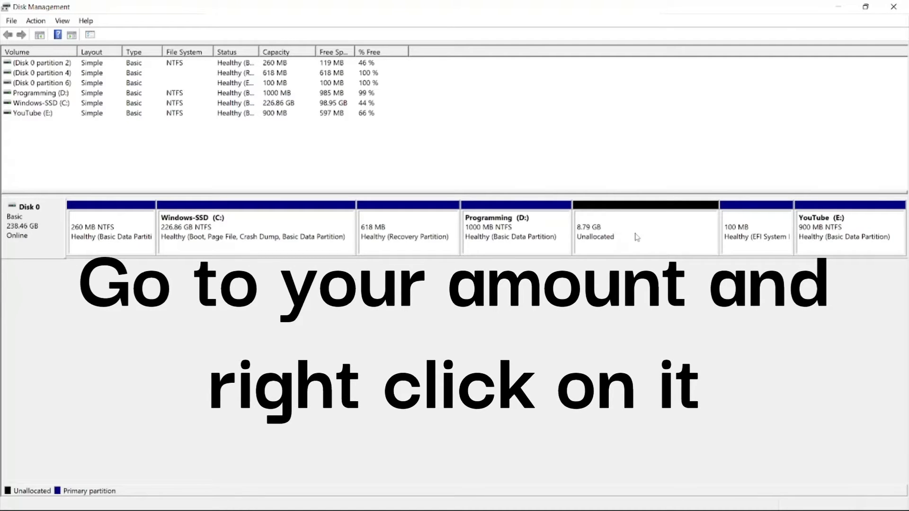
right_click(644, 232)
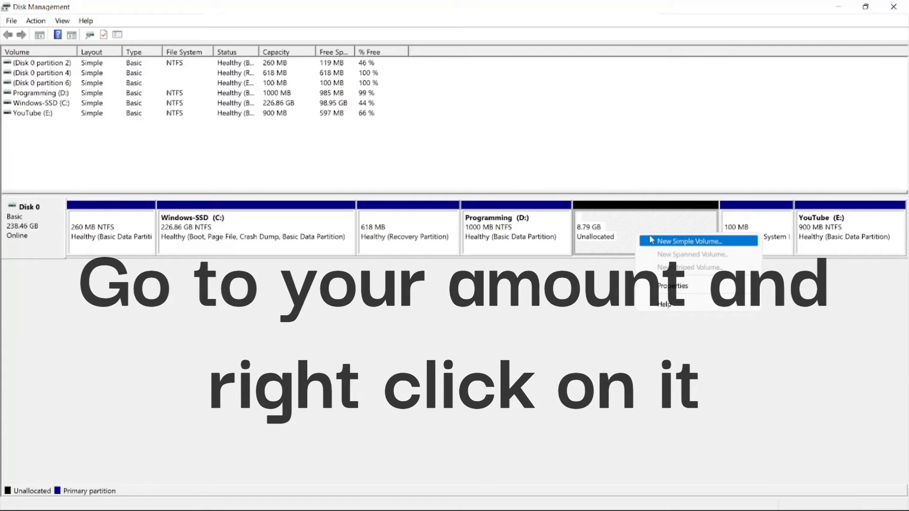
click(690, 240)
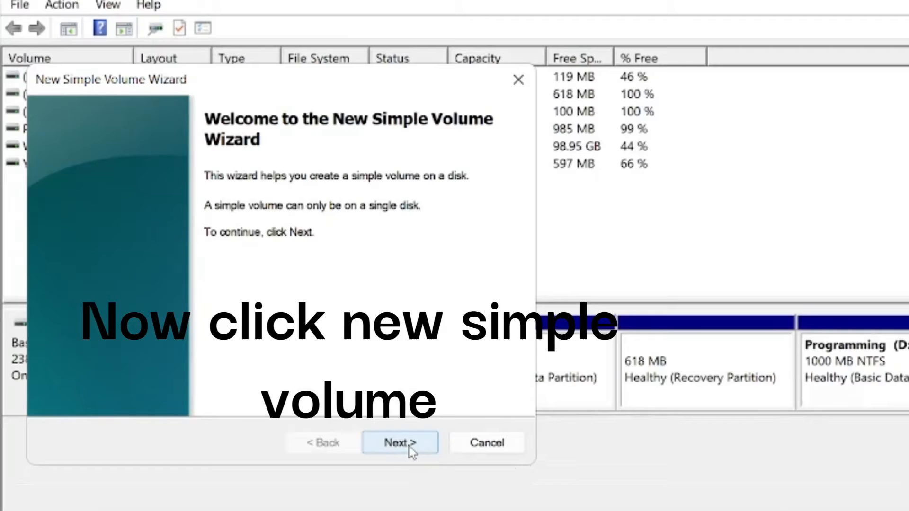
Step: Run the wizard with 8999 MB, drive letter F, NTFS quick format labelled New Volume
click(399, 442)
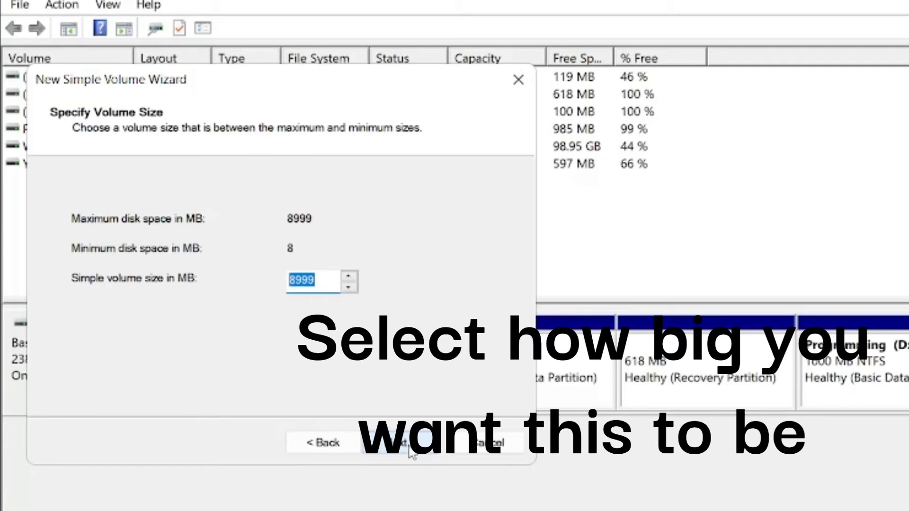
click(406, 442)
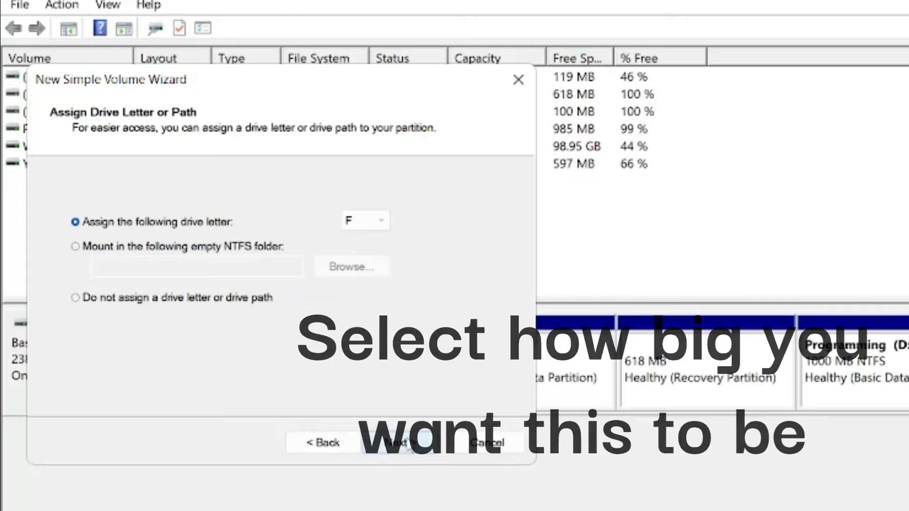
click(399, 442)
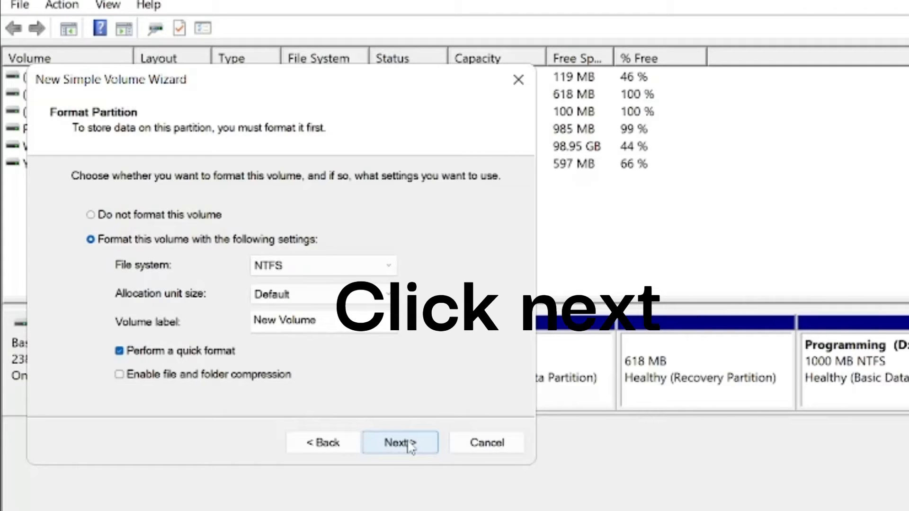
click(398, 442)
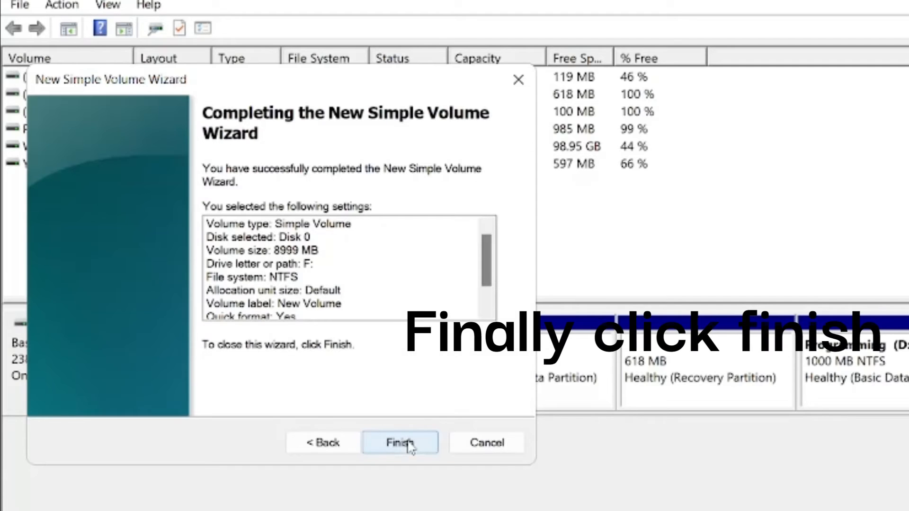
mouse_move(404, 454)
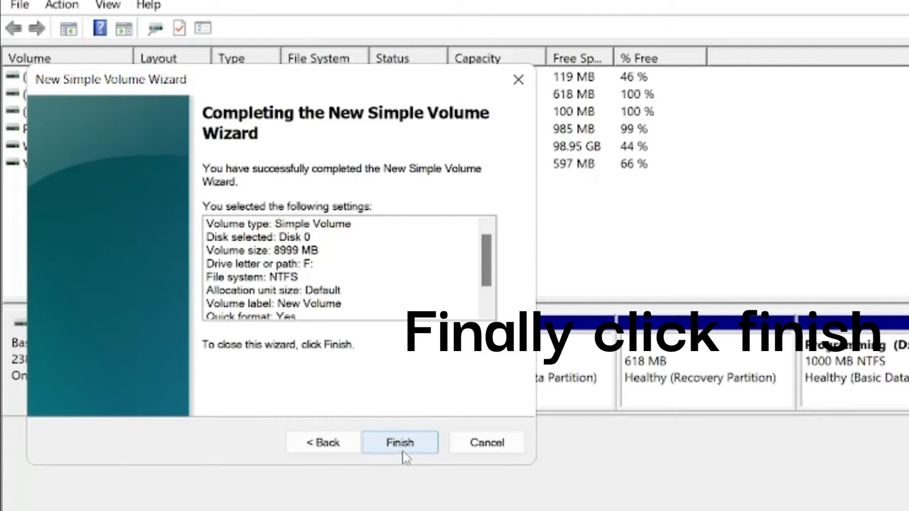
click(400, 442)
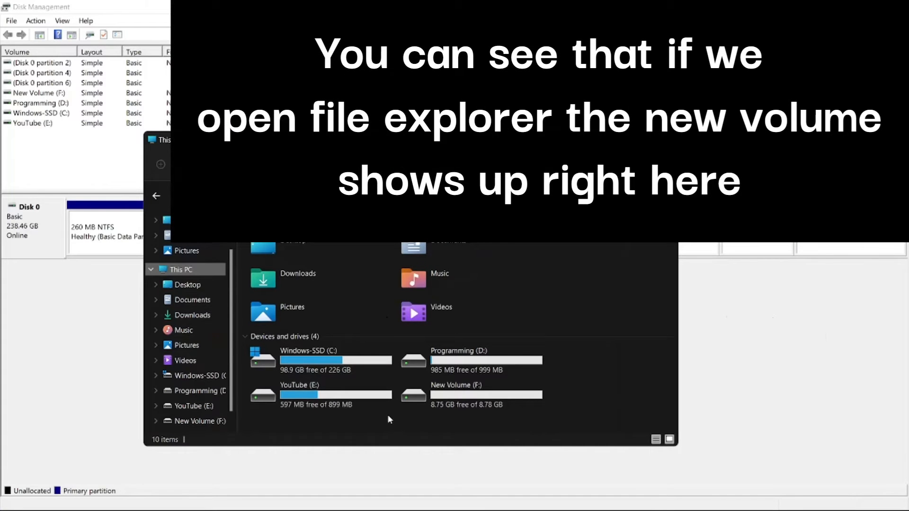
mouse_move(471, 394)
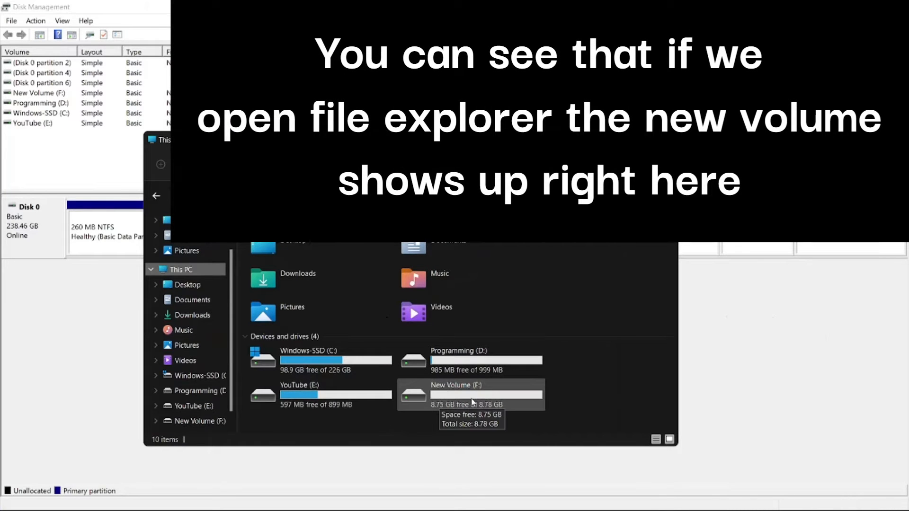
Step: Open the empty New Volume (F:) drive, then return to This PC
double_click(469, 394)
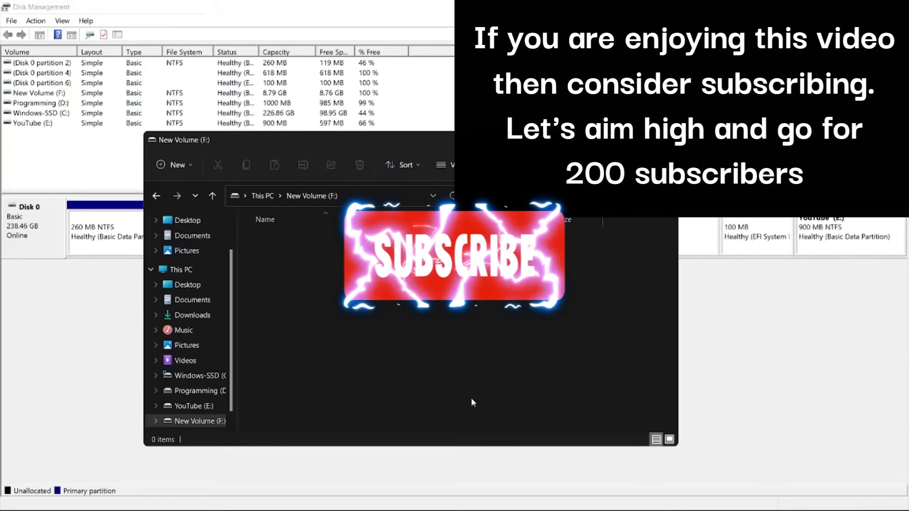
click(181, 268)
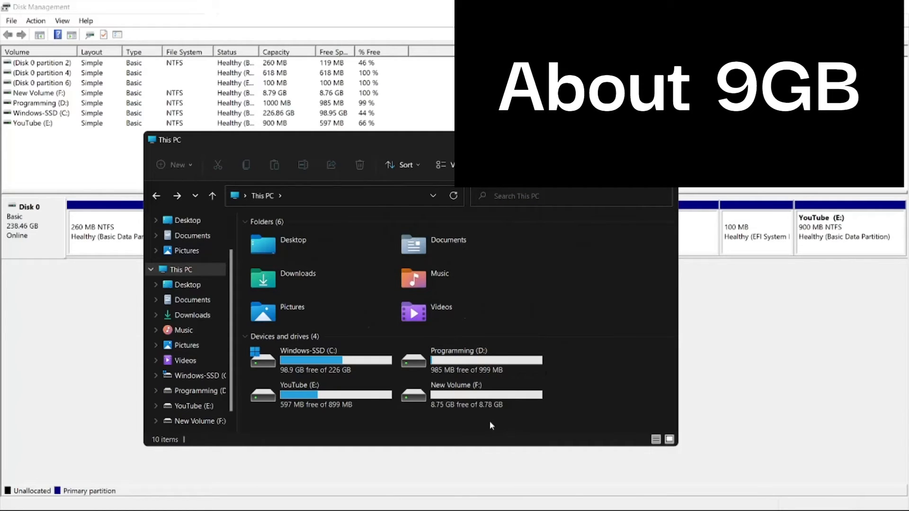
mouse_move(609, 233)
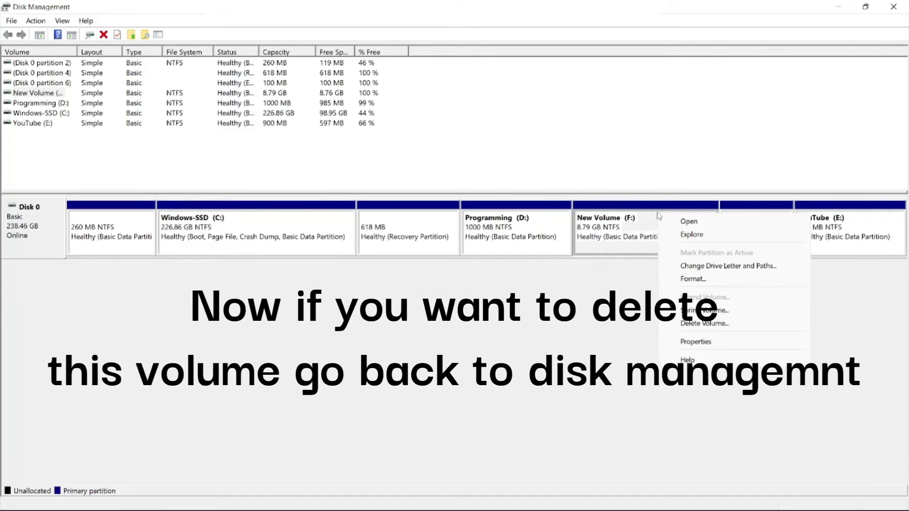
Step: Delete New Volume (F:) and confirm the data-erase warning
click(704, 323)
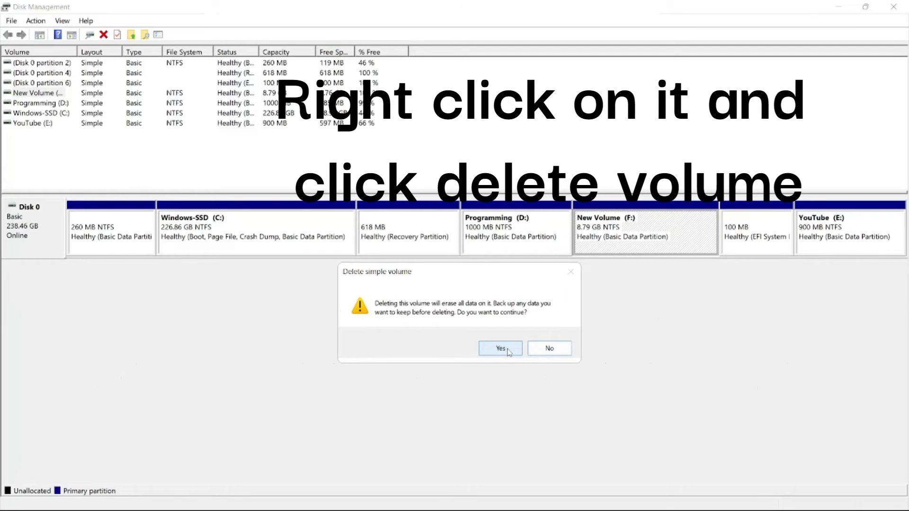
click(500, 348)
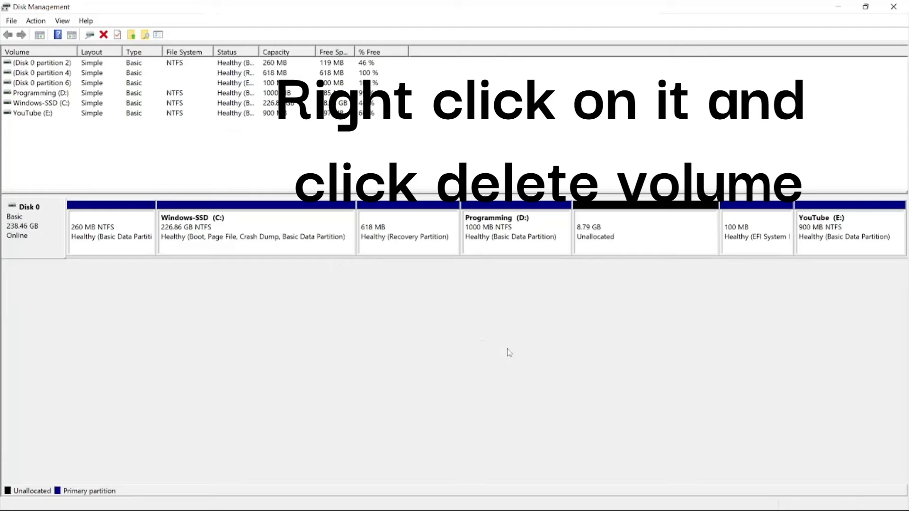